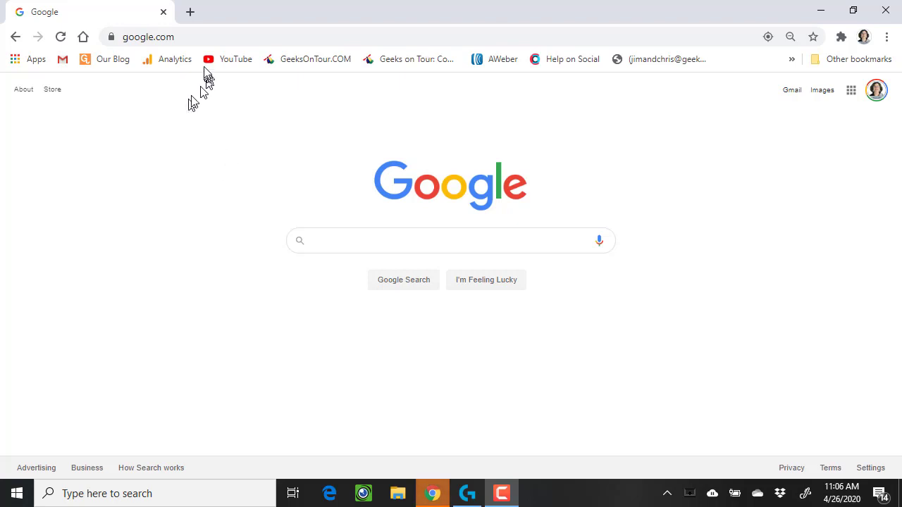
Open the Geeks on Tour Blogger dashboard from the bookmarks bar
left_click(148, 36)
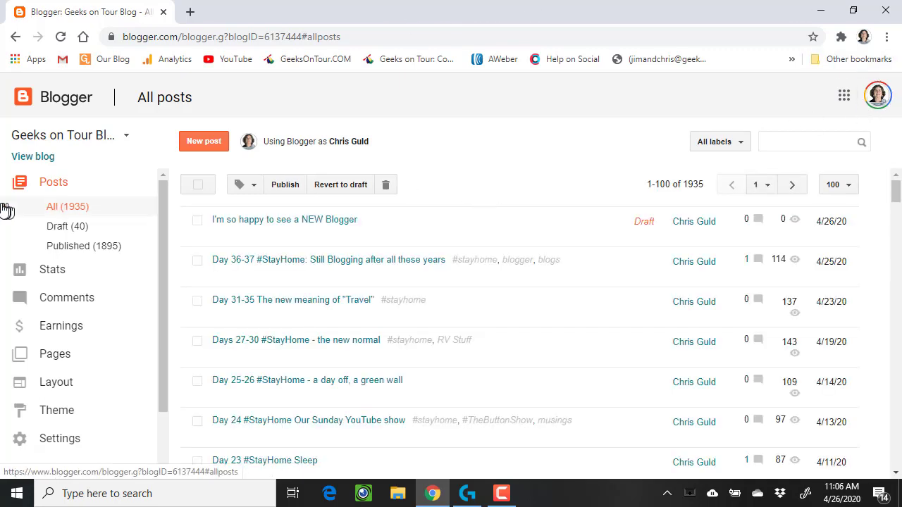
mouse_move(83, 246)
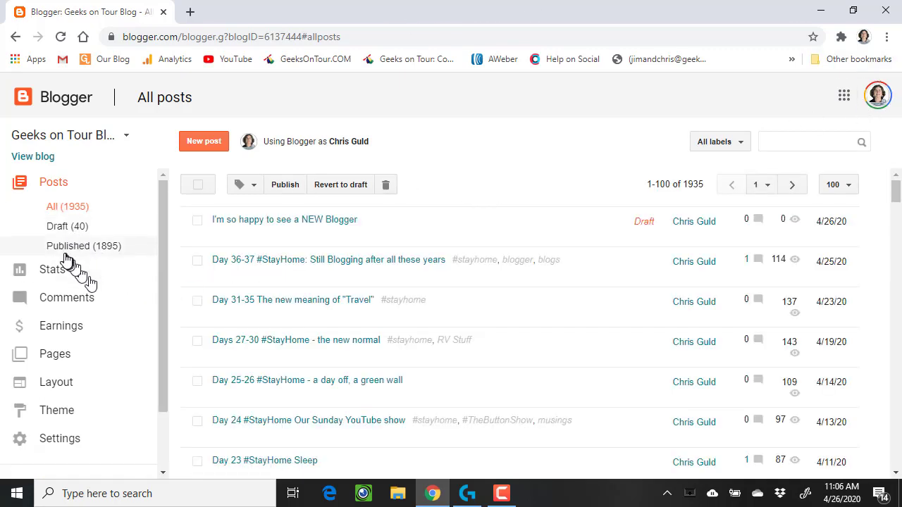
Scroll the dashboard sidebar down to the lower navigation sections
scroll("down", 3)
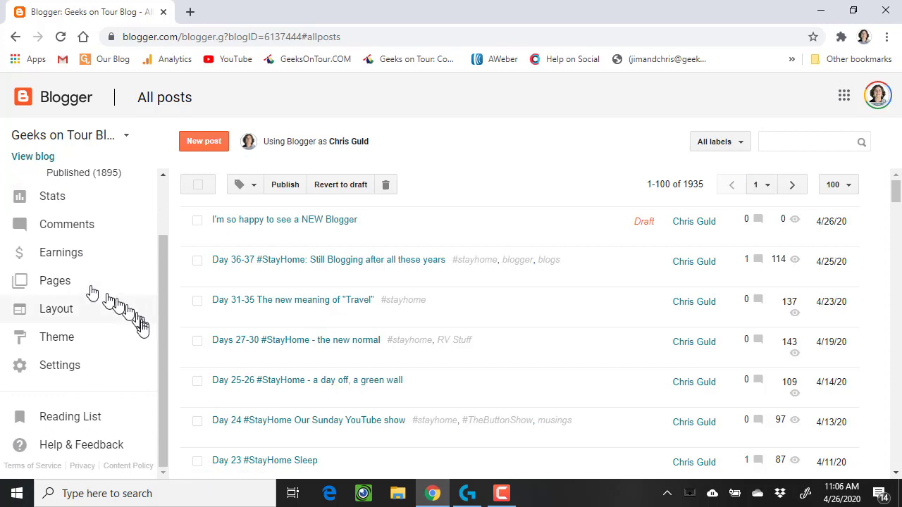
mouse_move(11, 471)
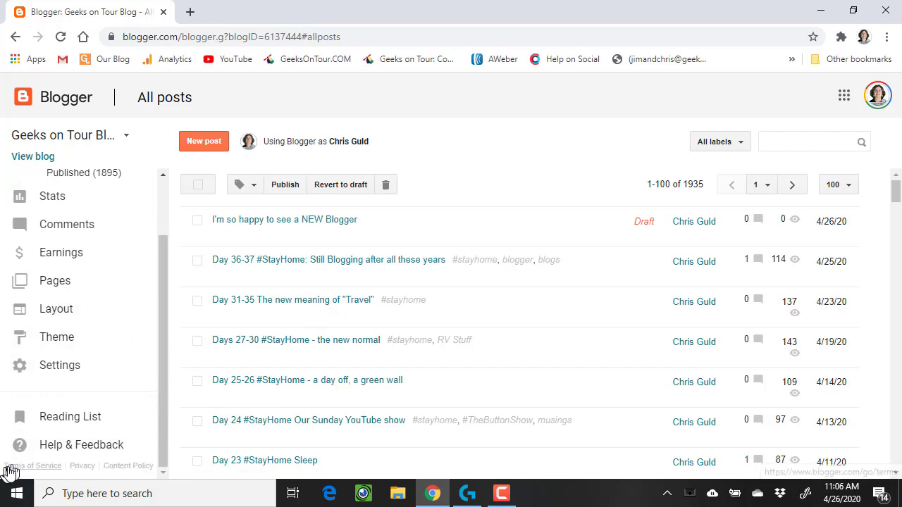
mouse_move(28, 465)
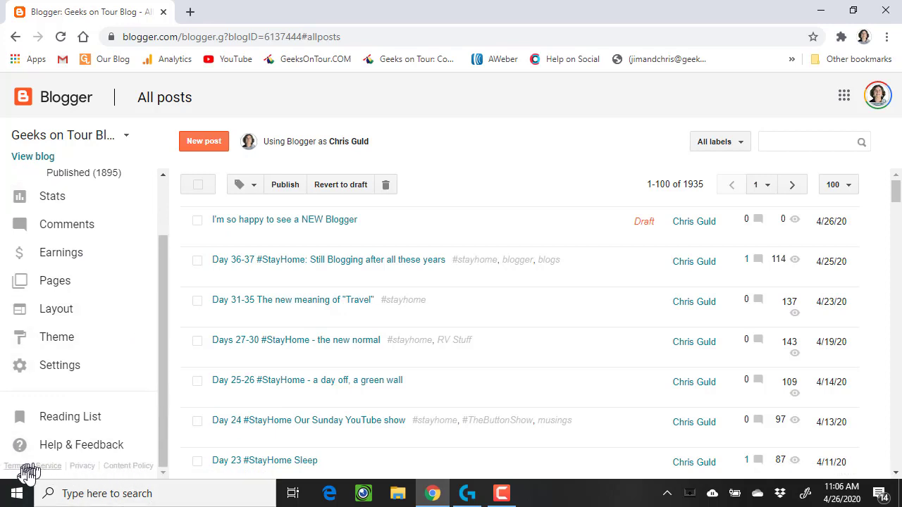
mouse_move(174, 344)
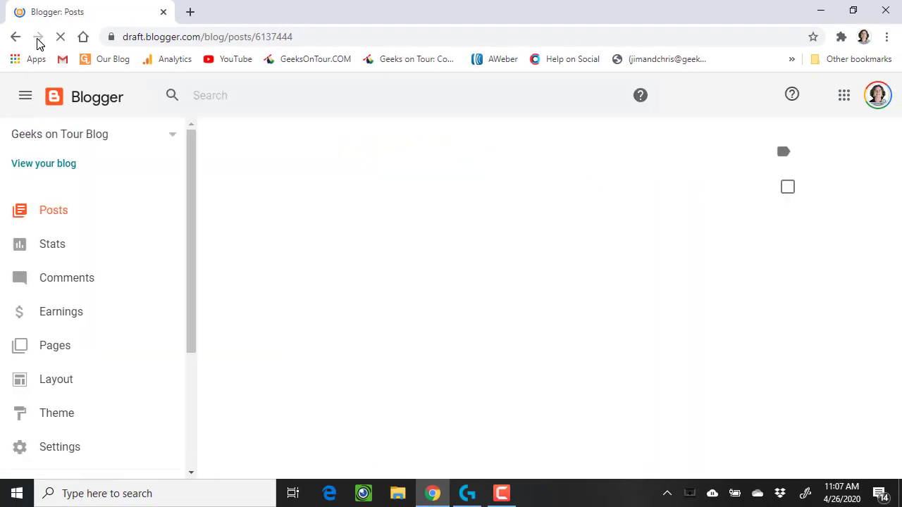
left_click(60, 37)
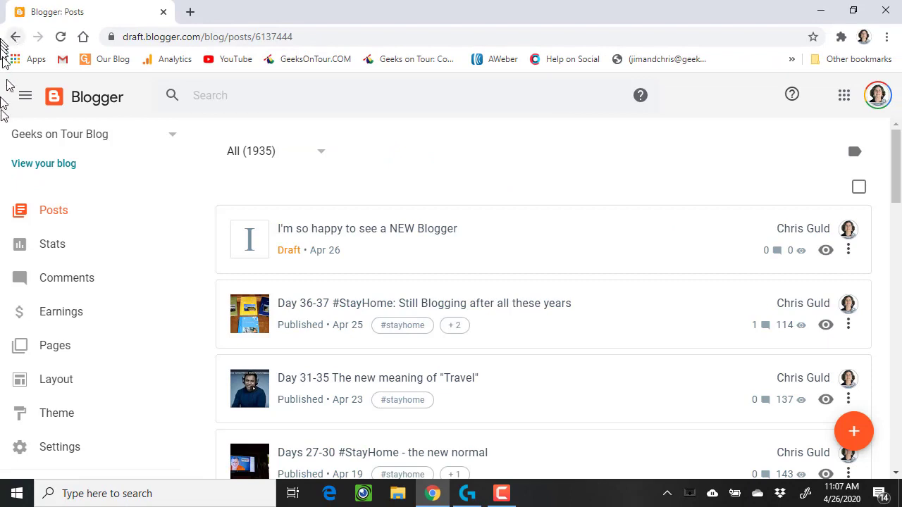
mouse_move(115, 204)
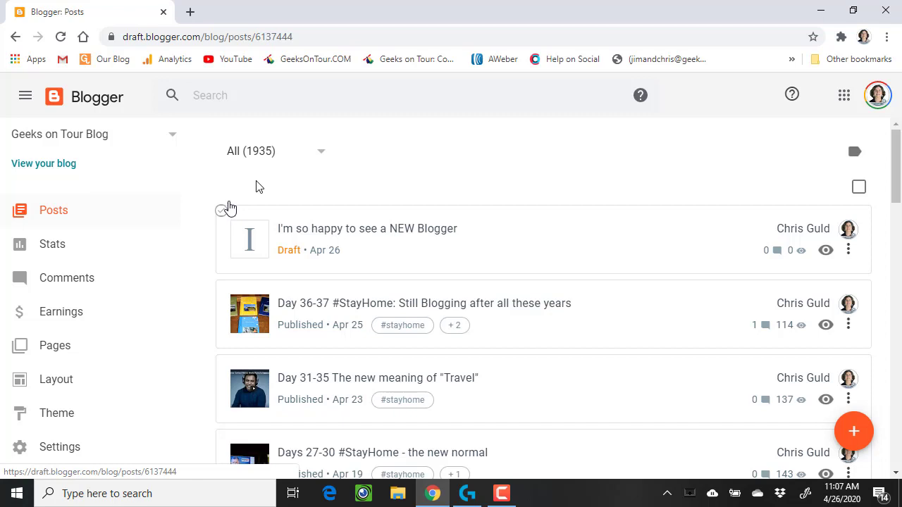
mouse_move(367, 461)
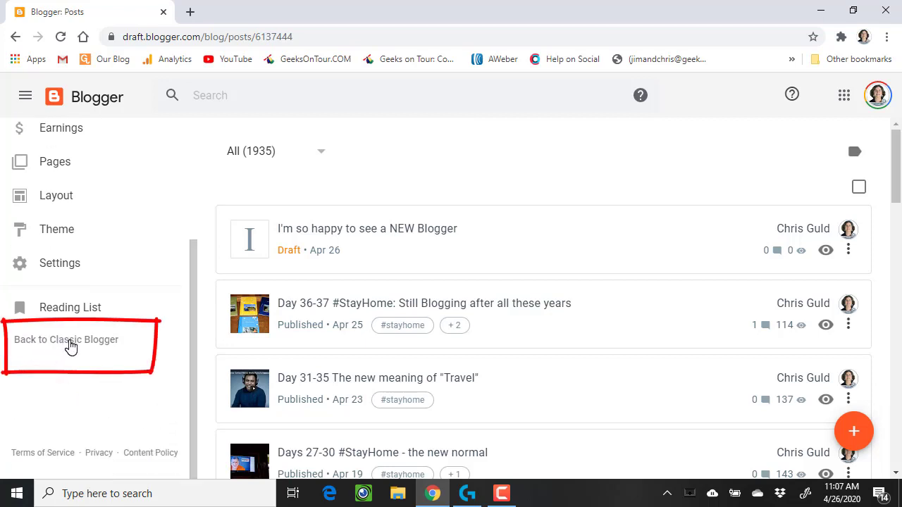
mouse_move(64, 346)
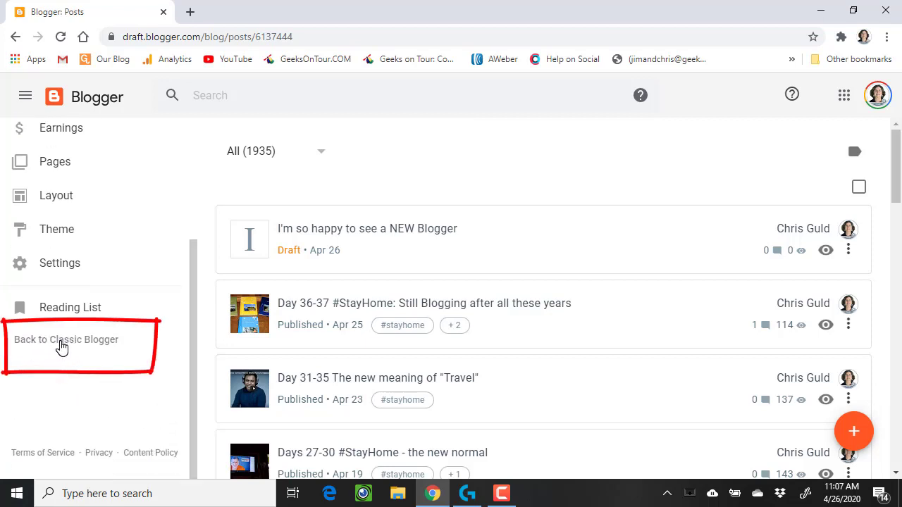
Switch back to Classic Blogger, then re-enable the new Blogger interface
left_click(66, 339)
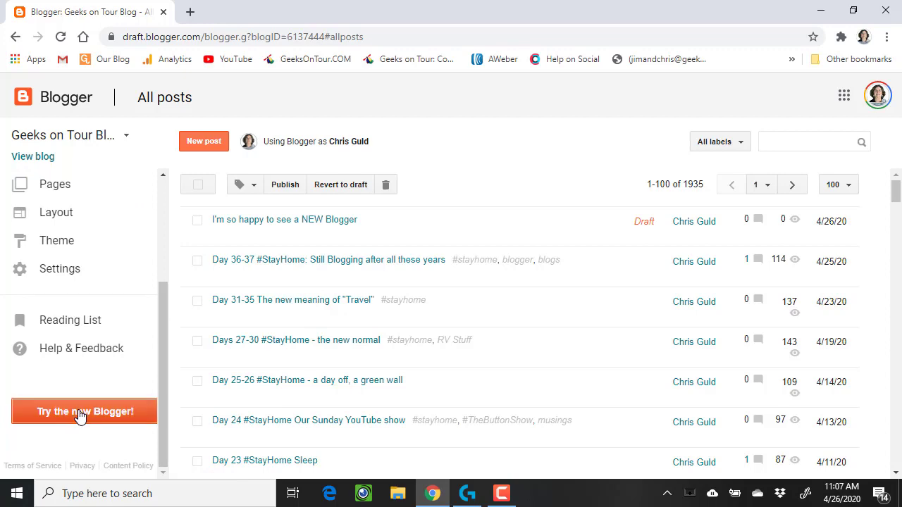
left_click(83, 411)
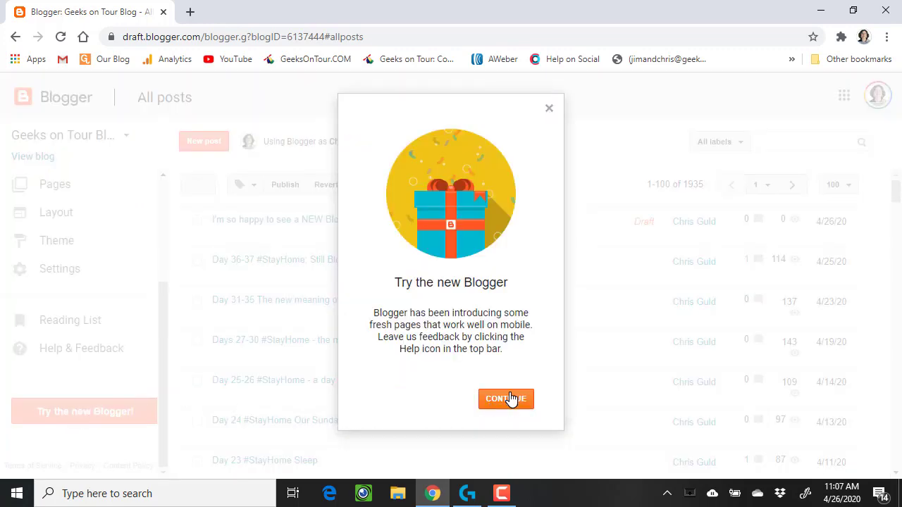
left_click(505, 399)
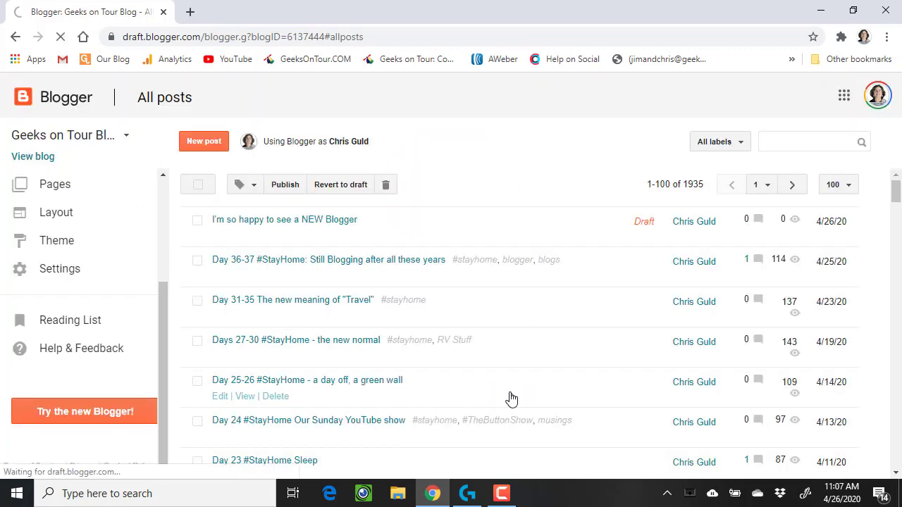
left_click(83, 411)
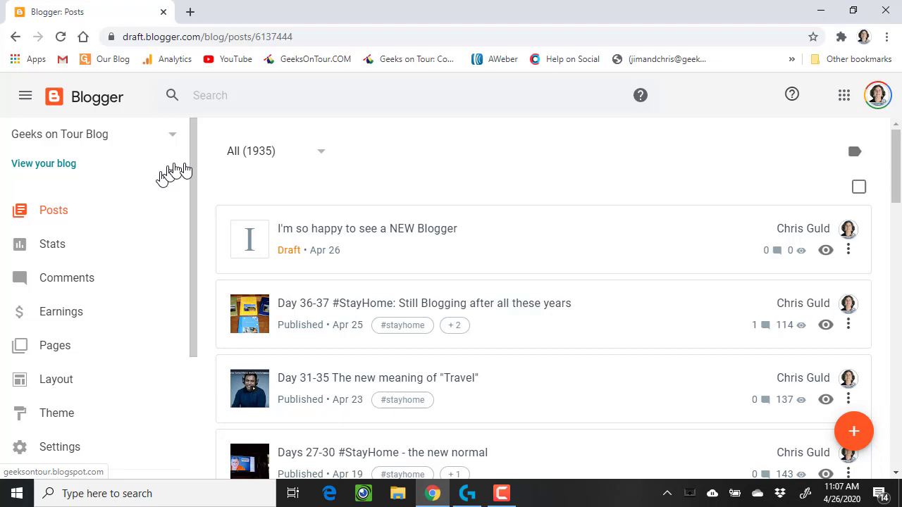
mouse_move(253, 118)
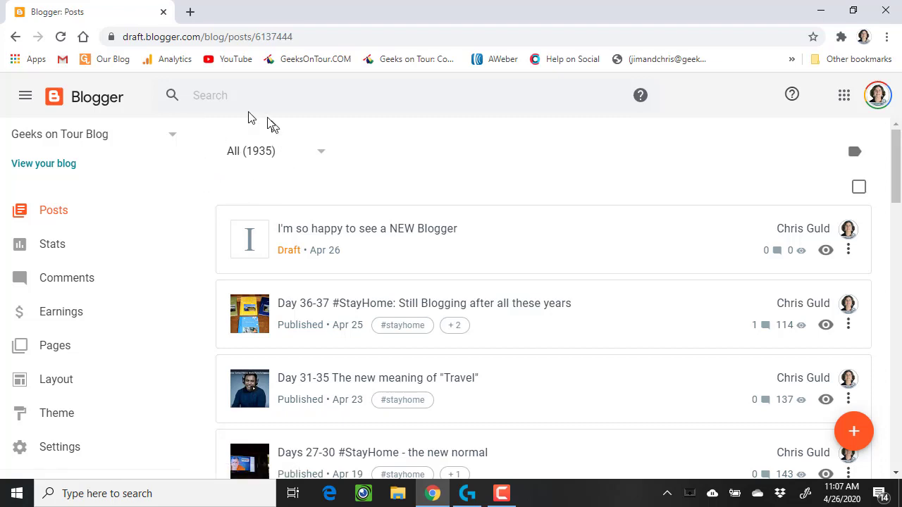
mouse_move(271, 190)
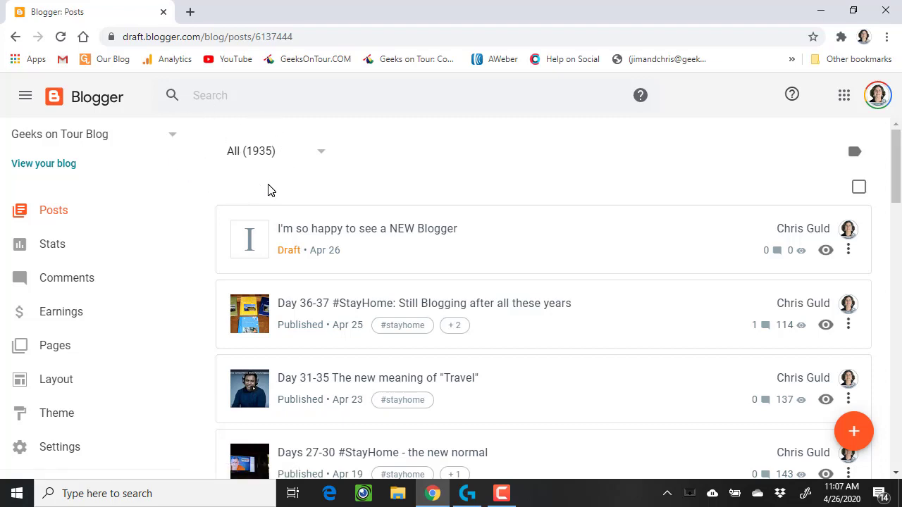
mouse_move(853, 431)
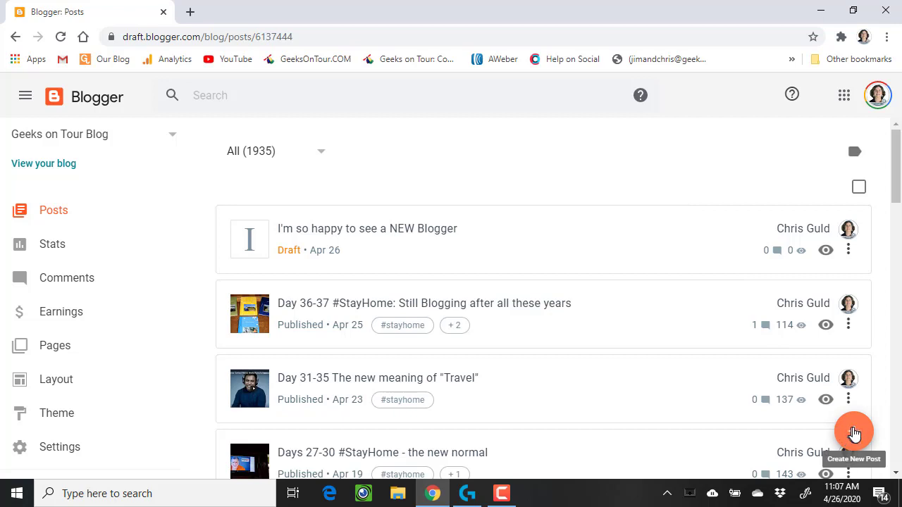
Create a new blank post with the orange + button
left_click(853, 430)
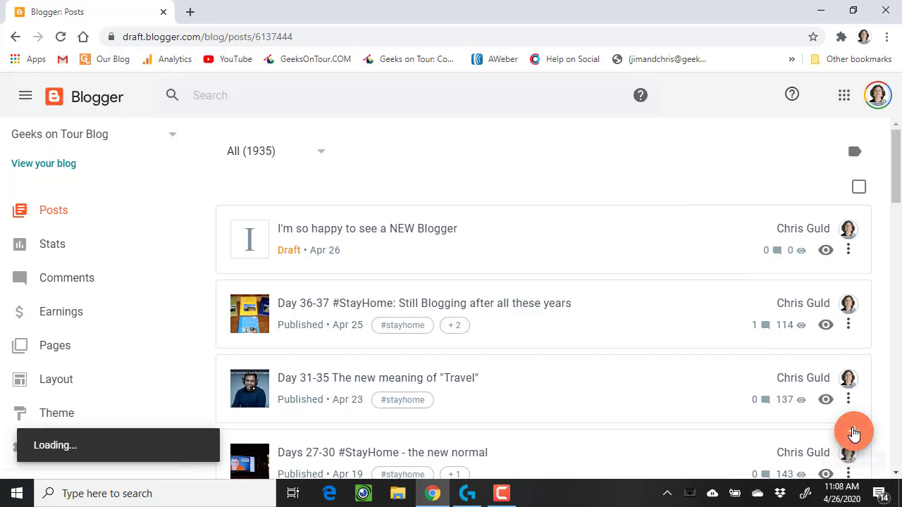
left_click(853, 431)
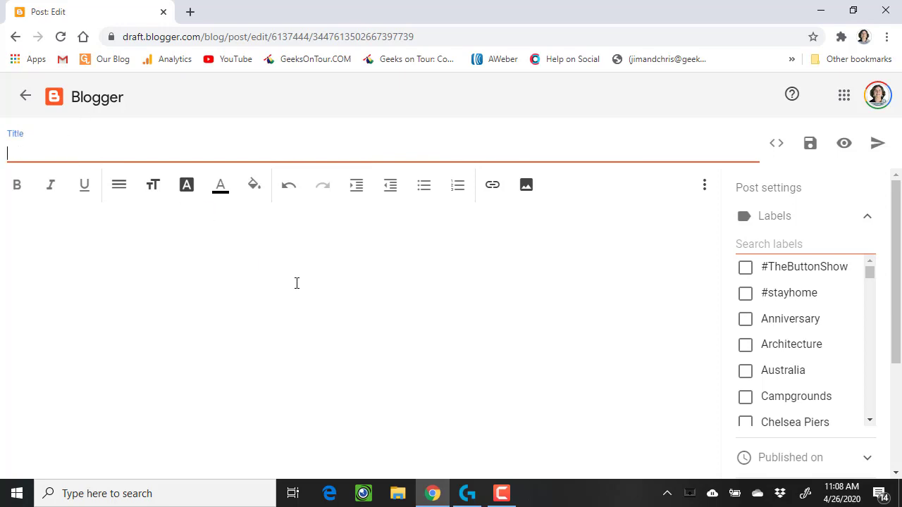
Enter 'The new blogger' as the post title
left_click(809, 143)
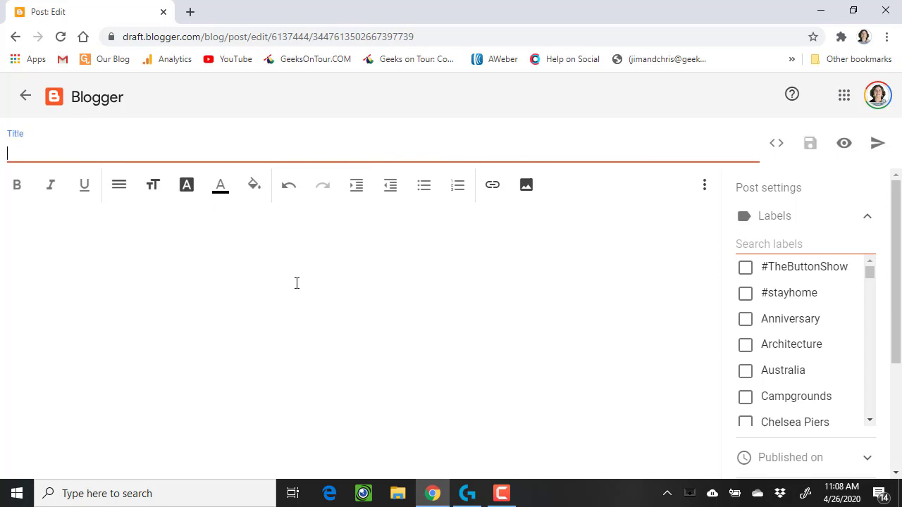
type("The new blogger")
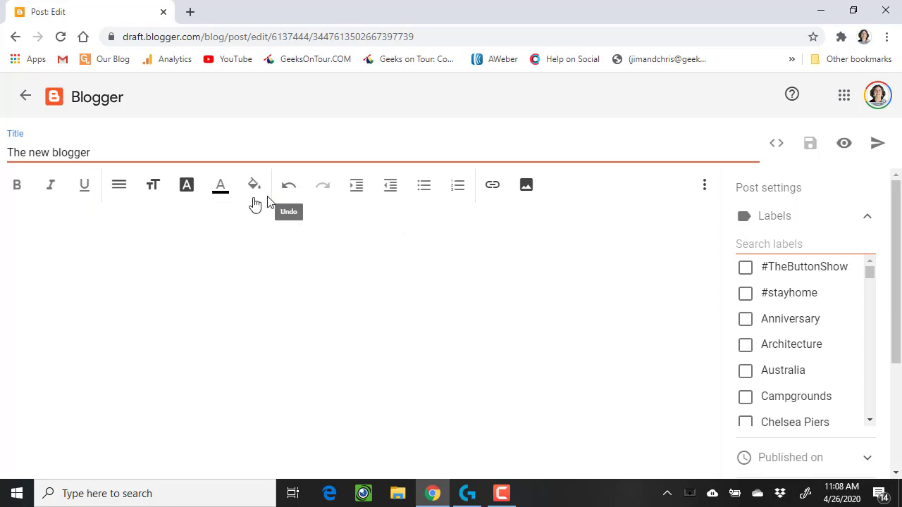
mouse_move(472, 245)
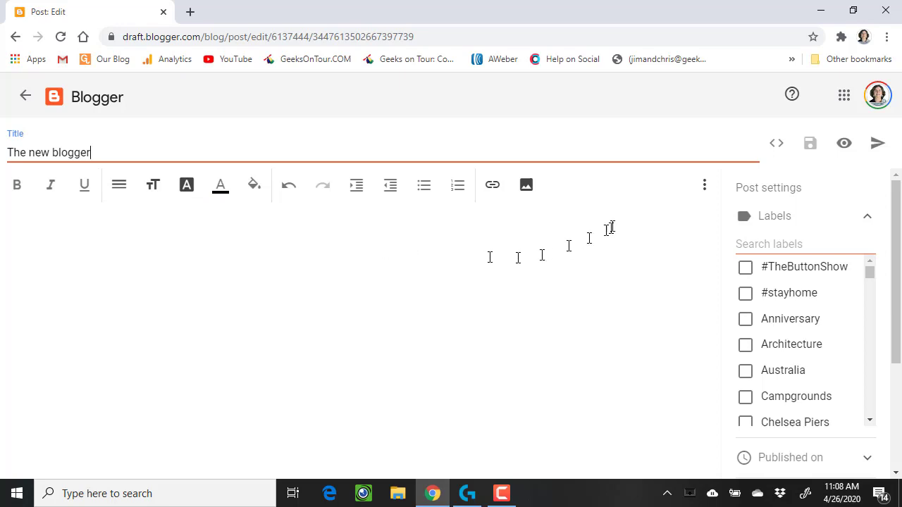
left_click(704, 184)
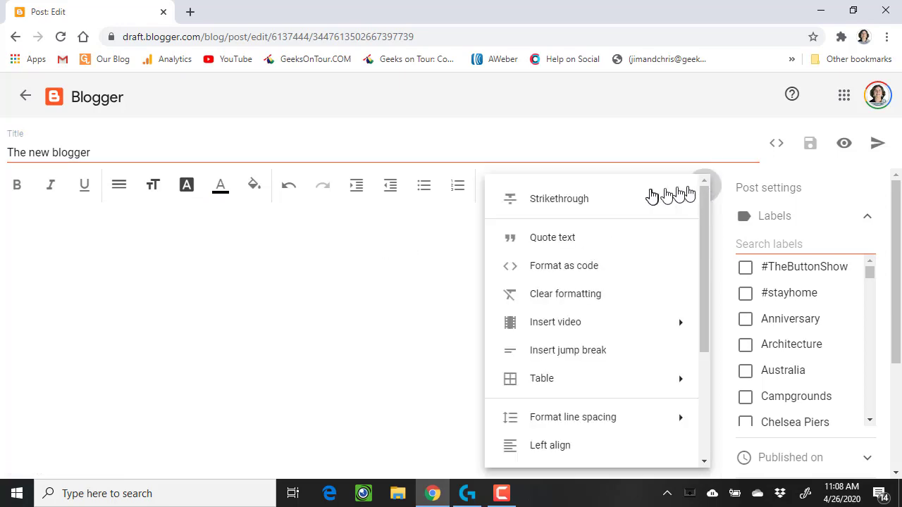
mouse_move(537, 392)
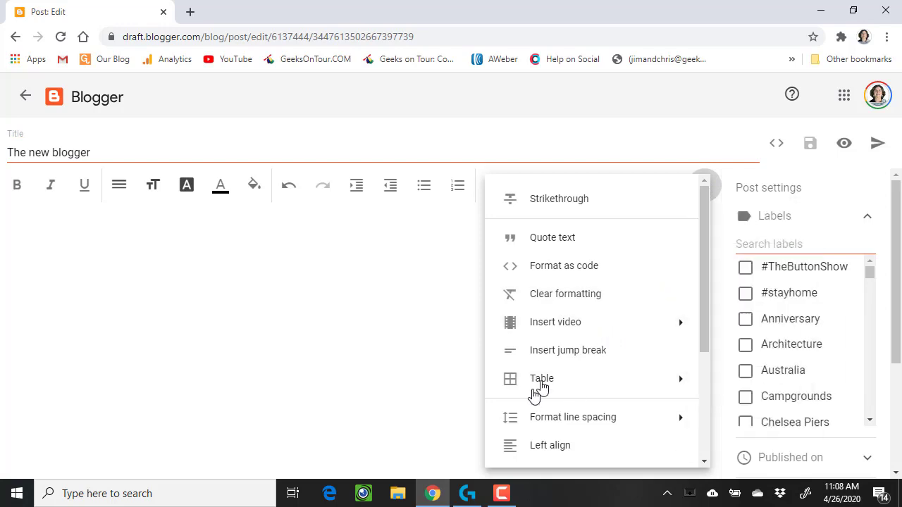
scroll("down", 3)
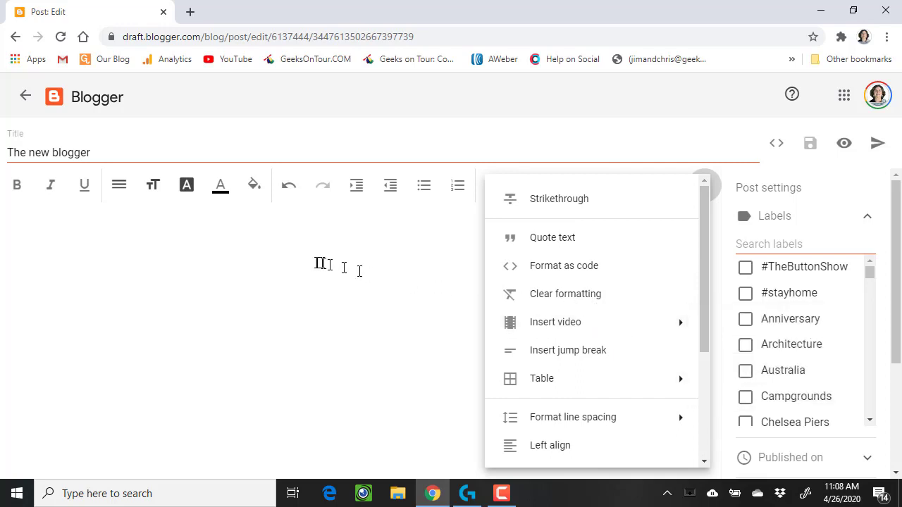
left_click(704, 185)
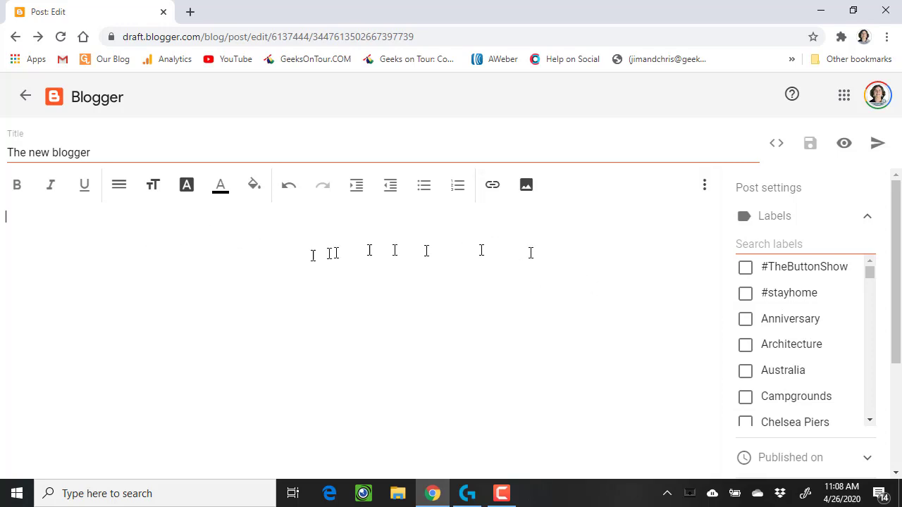
mouse_move(776, 143)
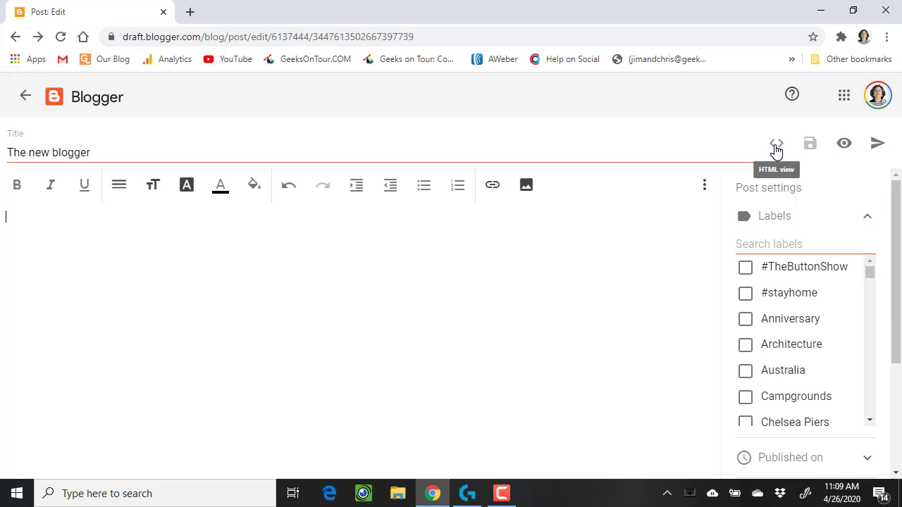
mouse_move(784, 153)
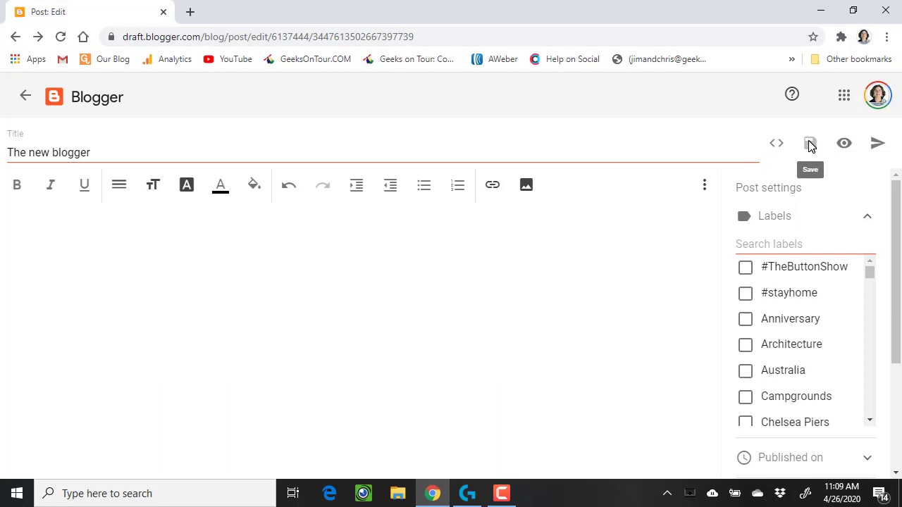
mouse_move(878, 143)
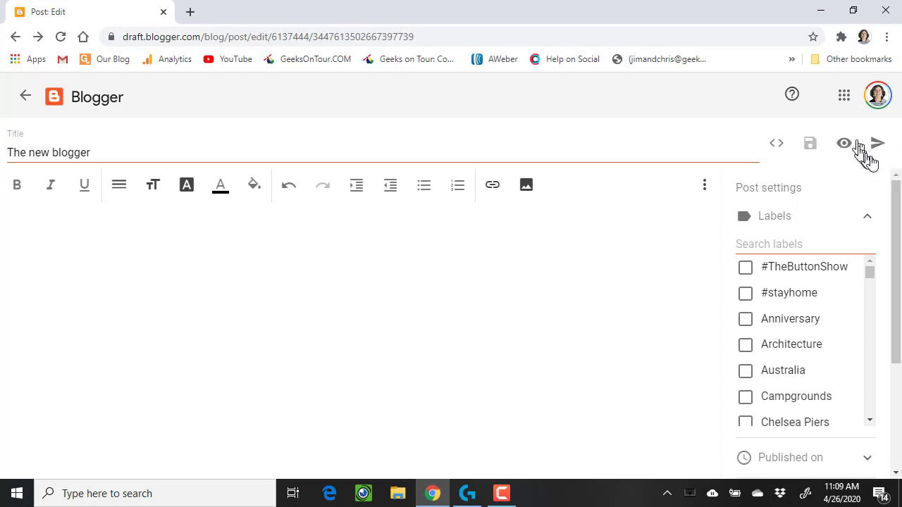
mouse_move(877, 145)
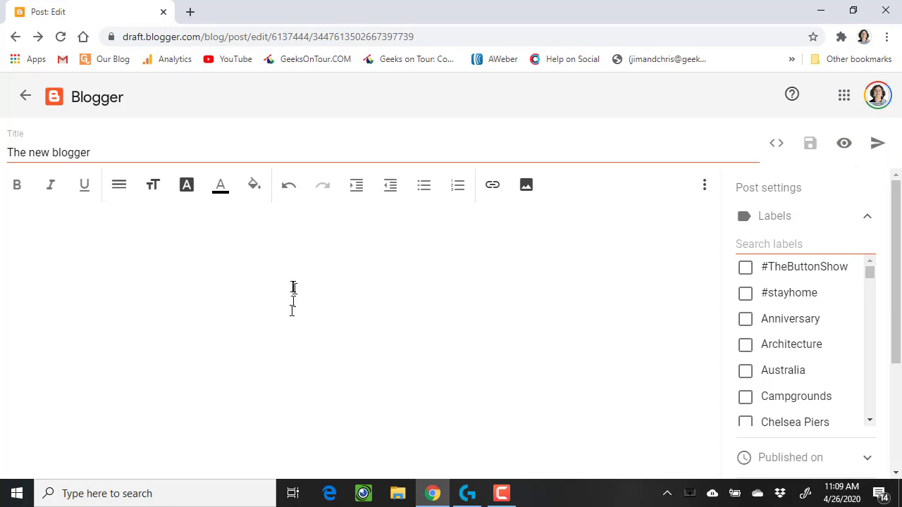
mouse_move(422, 339)
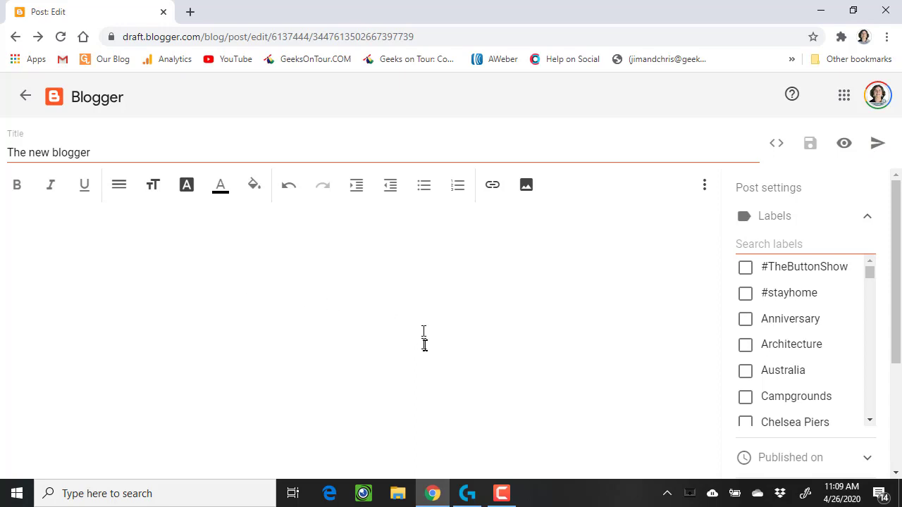